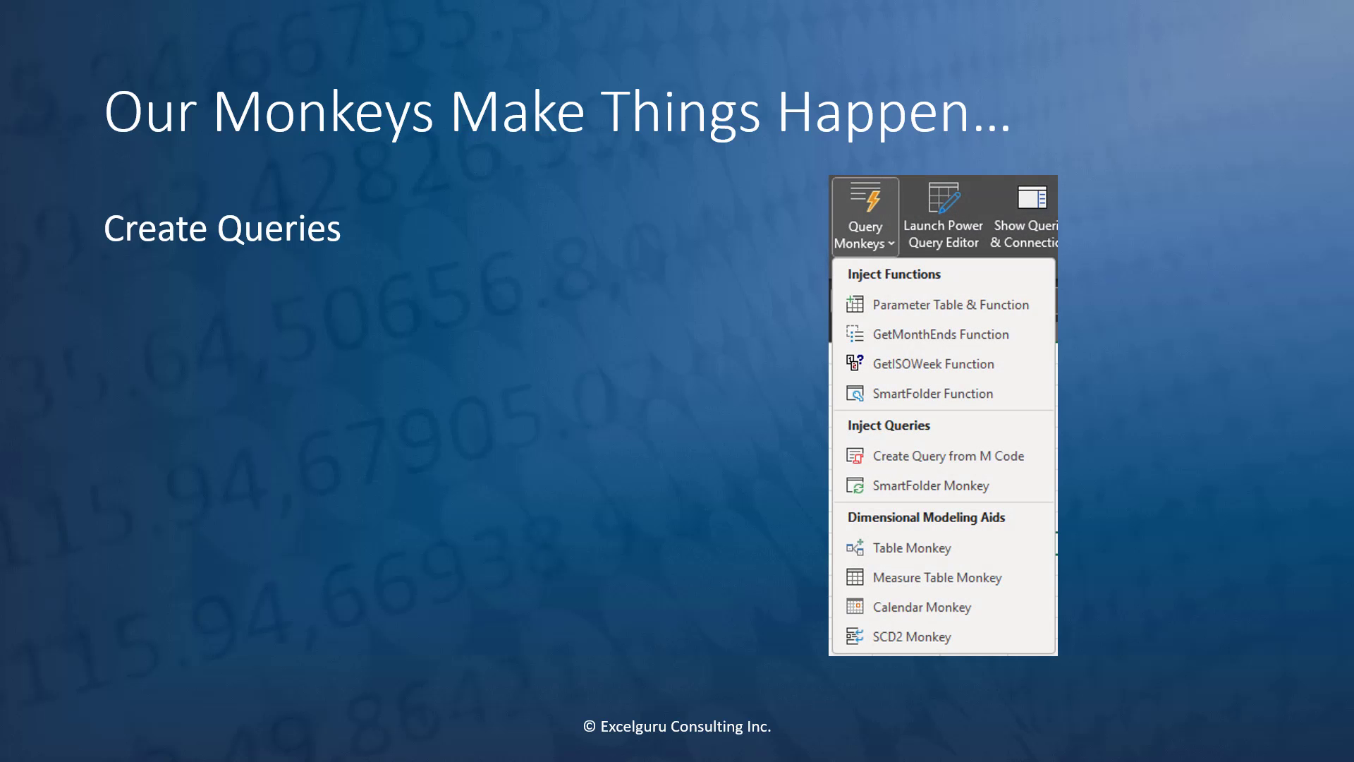
Reveal the remaining monkey bullets through Import Data Models and the Import Monkey screenshot.
left_click(905, 547)
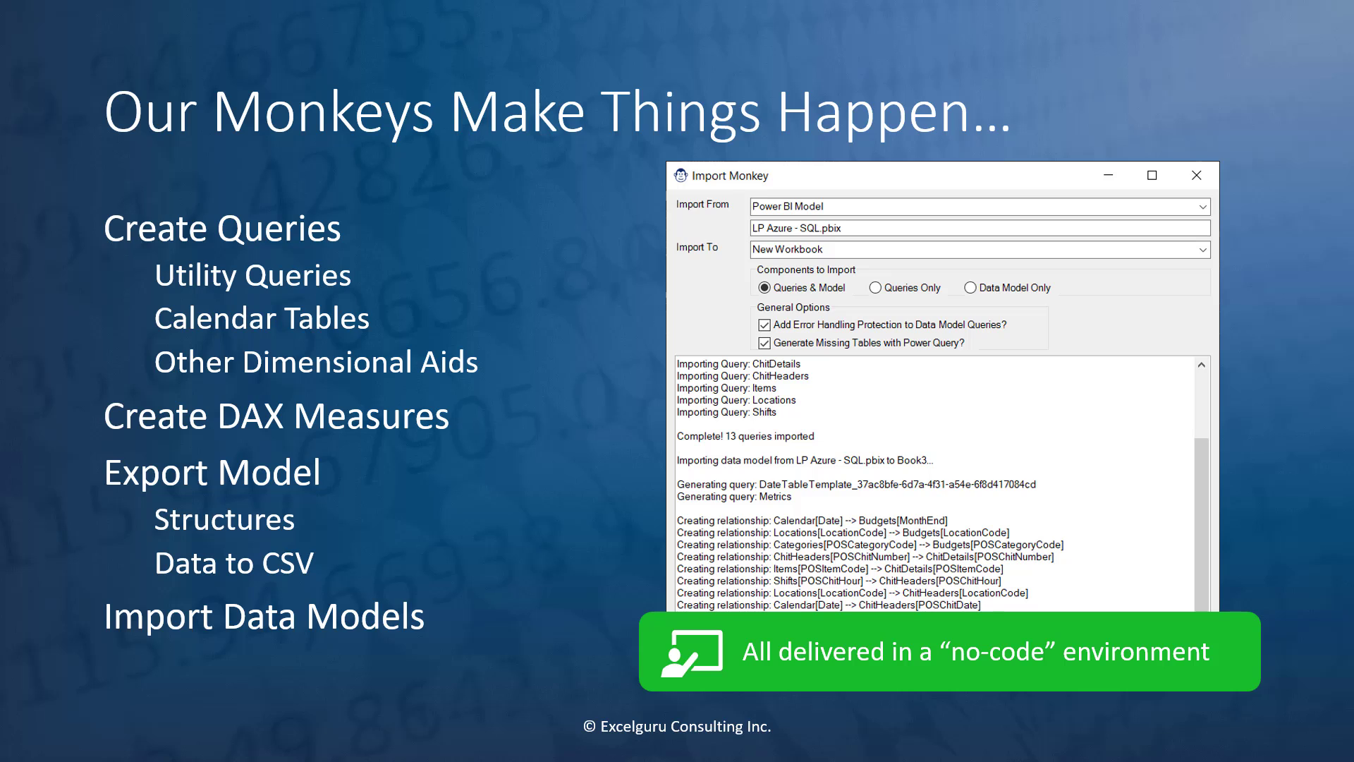
Advance to the 'Our Sleuths Tell You What Happened' slide on QuerySleuth and DAXSleuth.
key("Right")
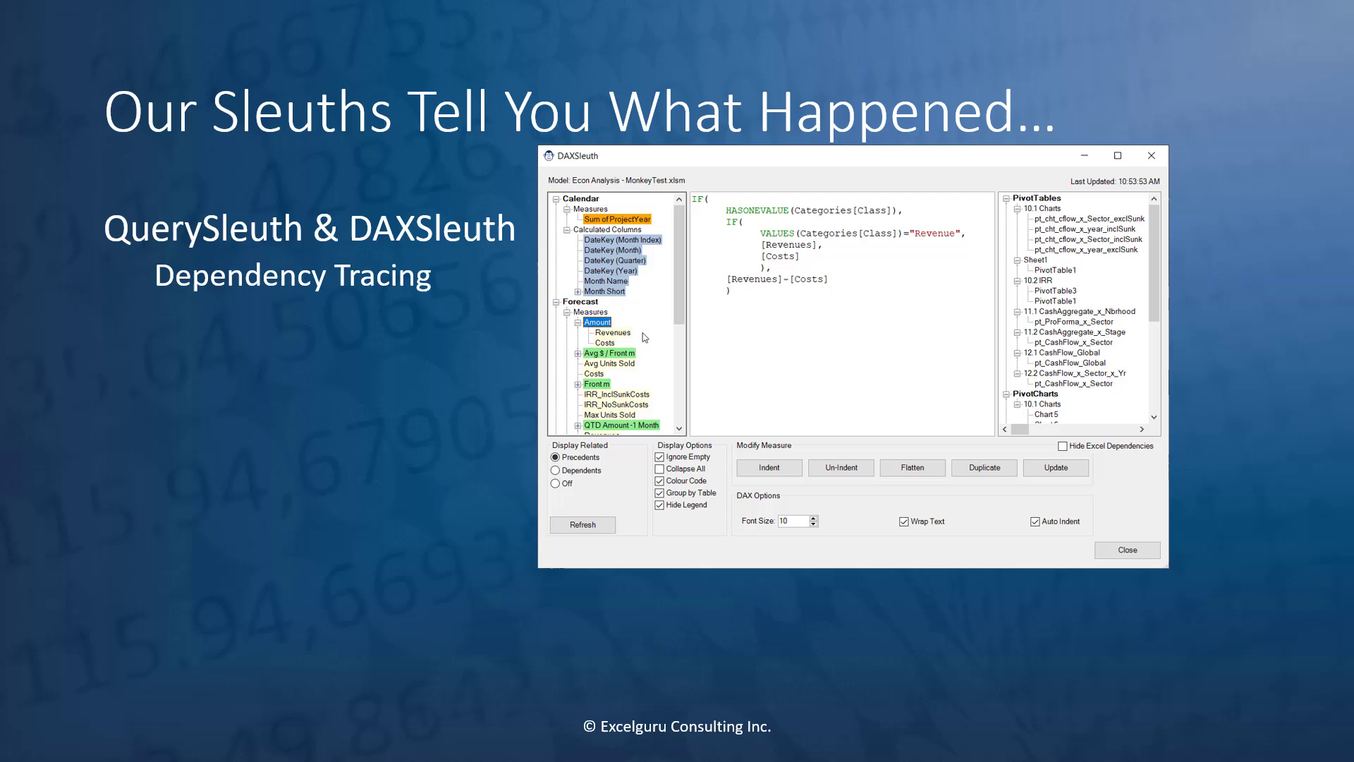